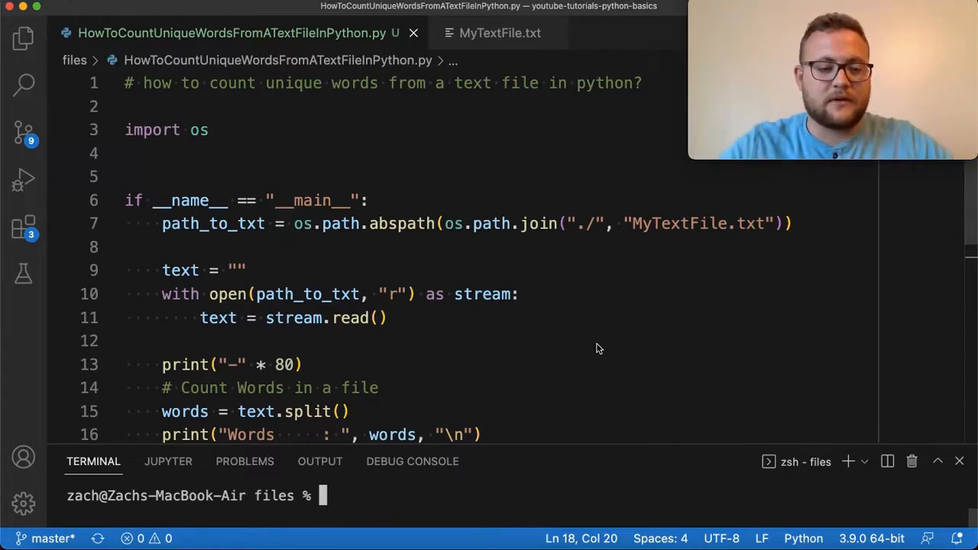
Comment out the Count Unique Words block on lines 20–24
scroll("down", 3)
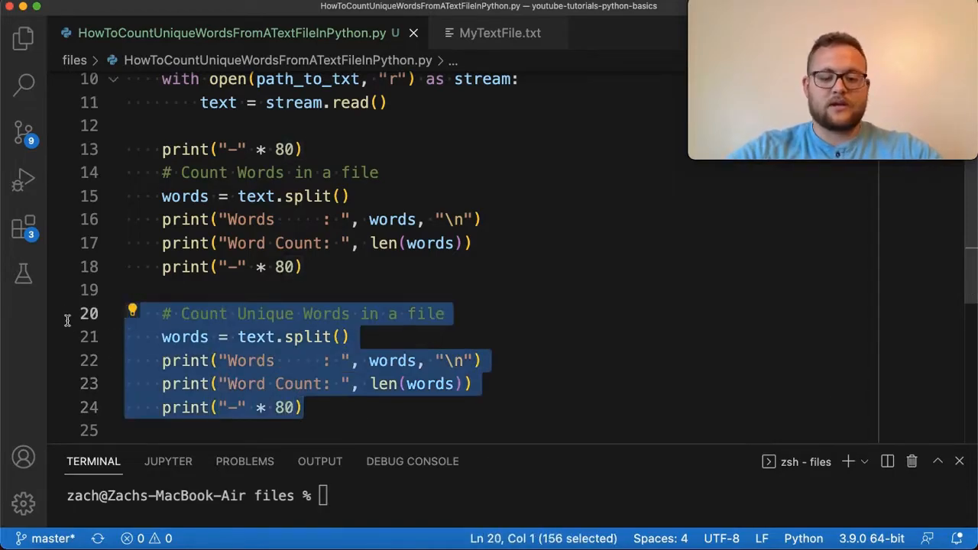
key("cmd+/")
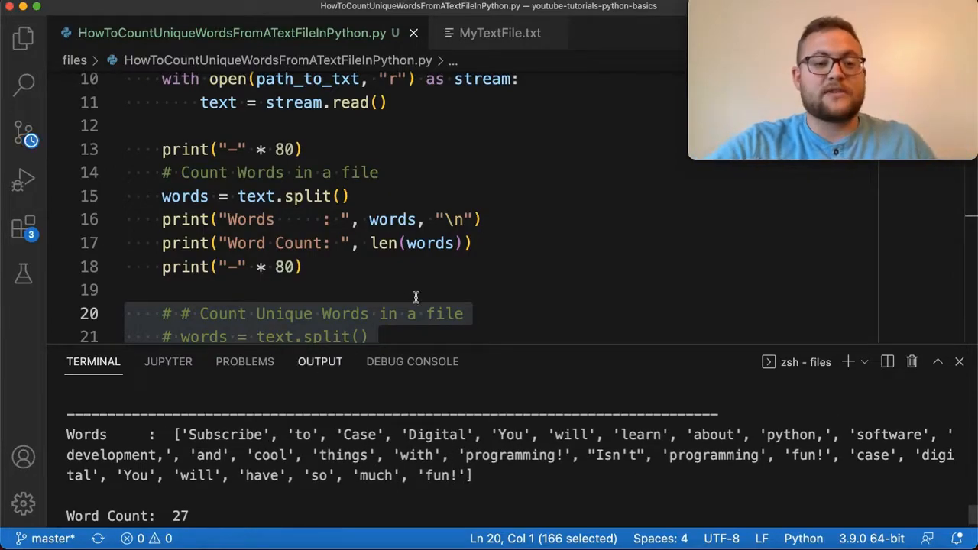
Compare repeated words in MyTextFile.txt with the split text, then uncomment lines 20–24
left_click(500, 33)
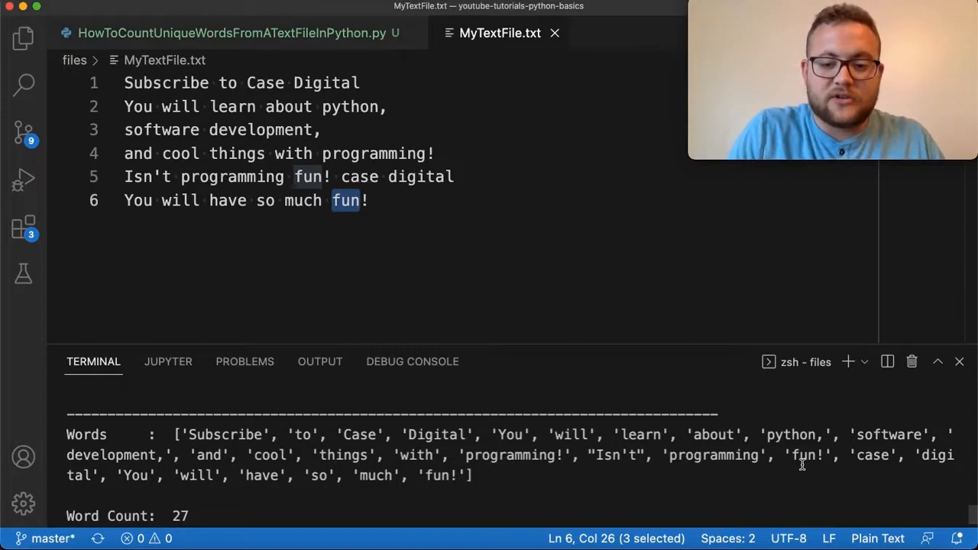
double_click(439, 474)
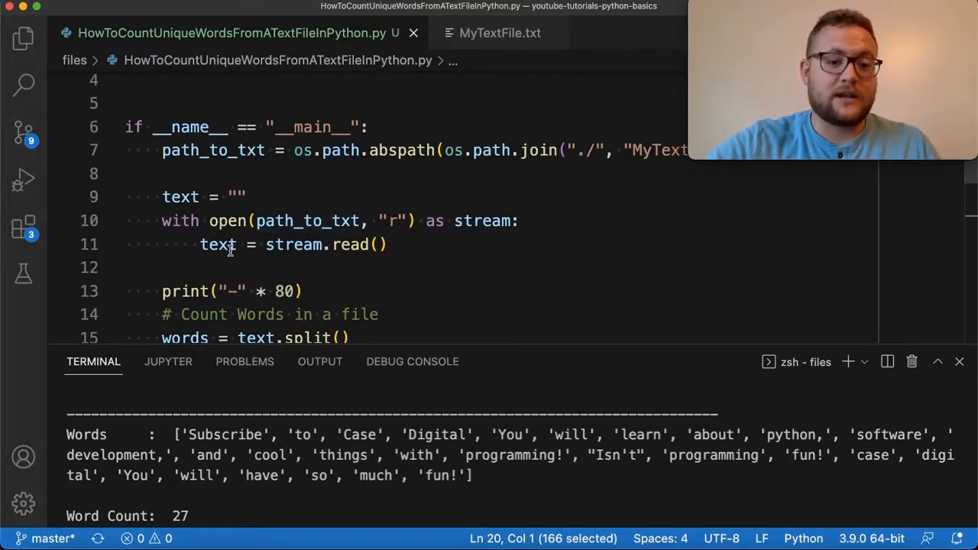
double_click(218, 244)
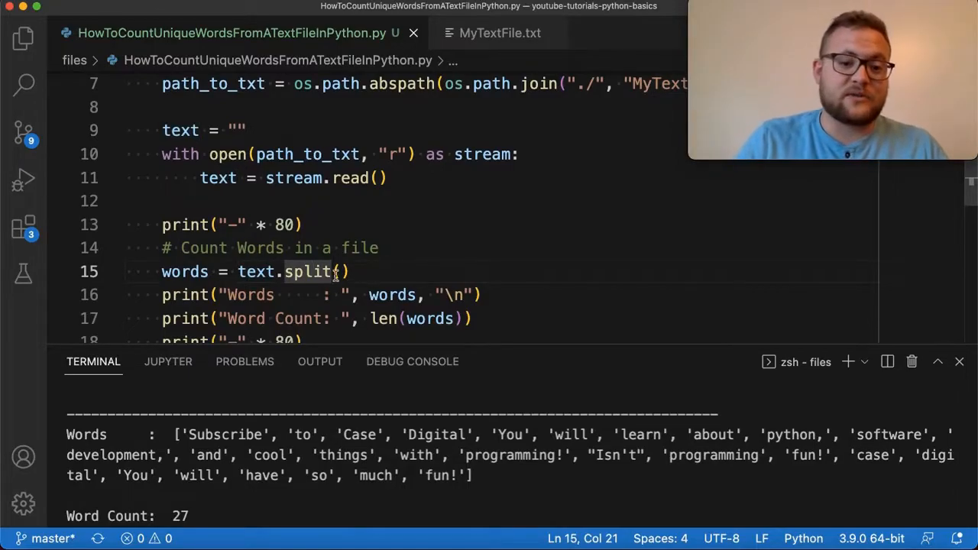
mouse_move(305, 272)
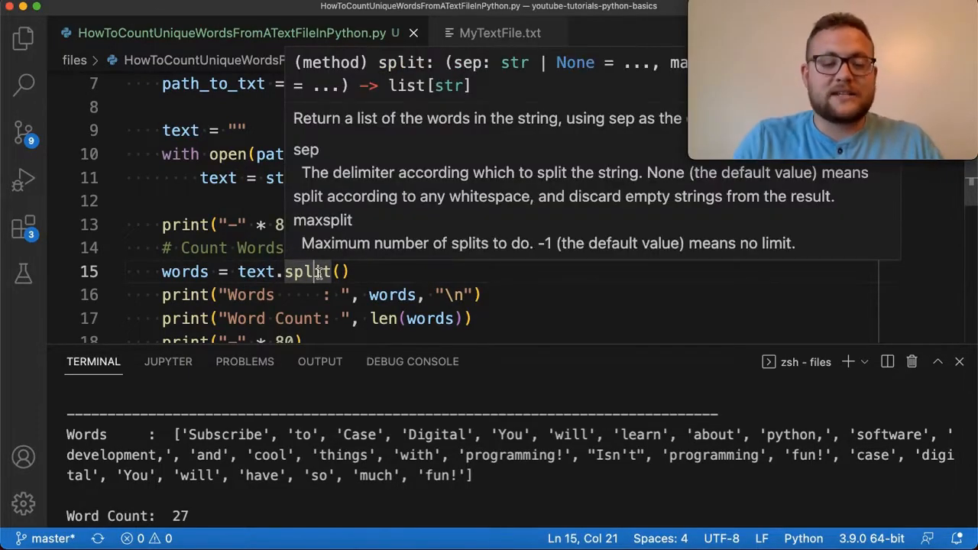
type("','")
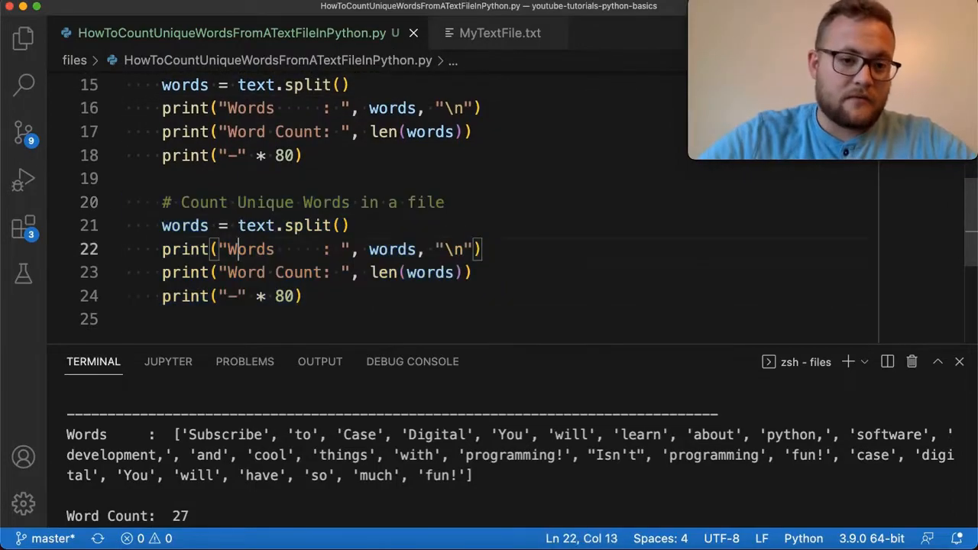
Store the second block's words as set(words)
type("set(")
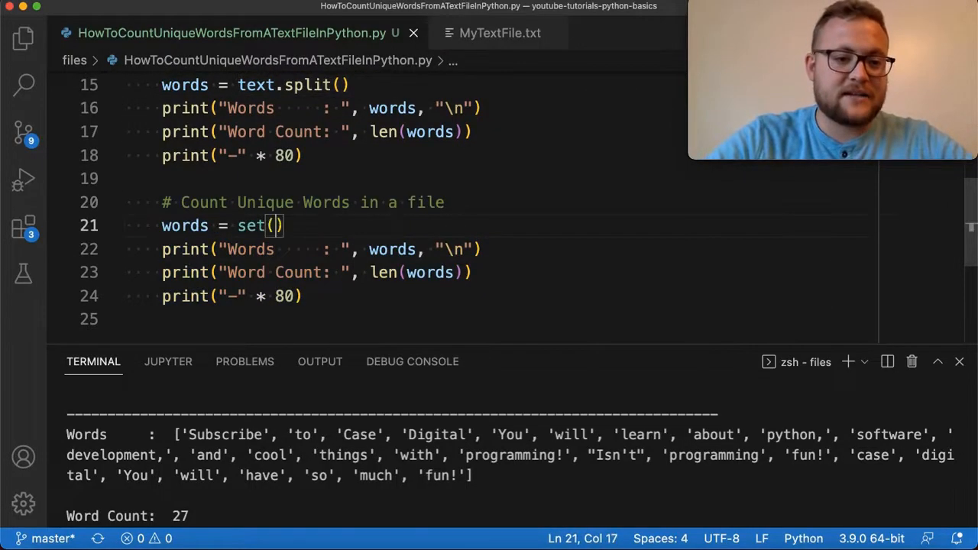
type("words")
left_click(322, 249)
type("Unique ")
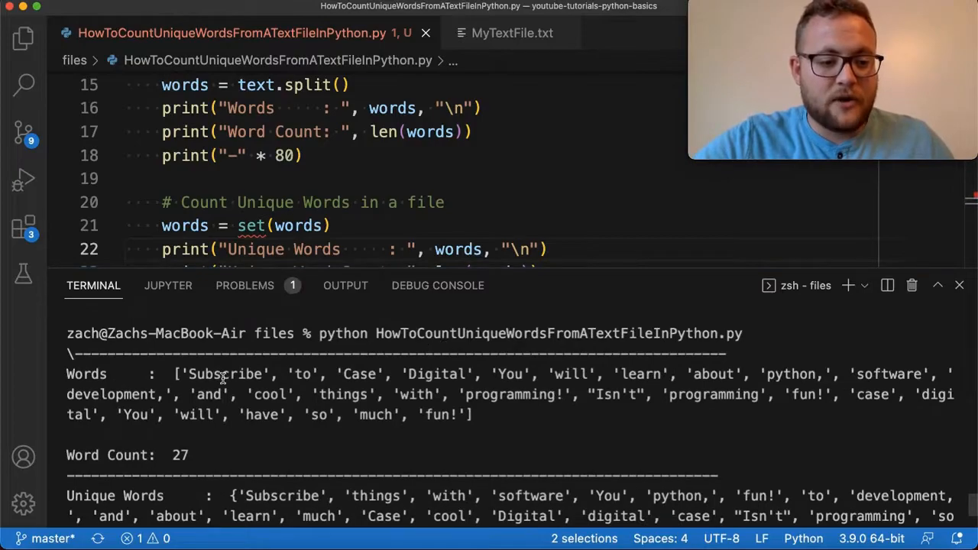
Inspect the unique words output and its count of 24, including duplicate 'case' variants
scroll("down", 3)
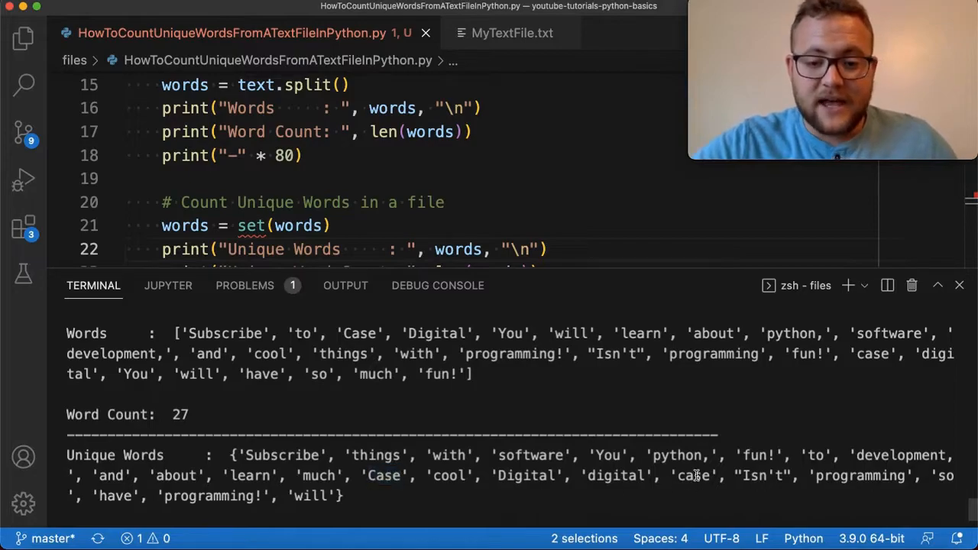
double_click(693, 475)
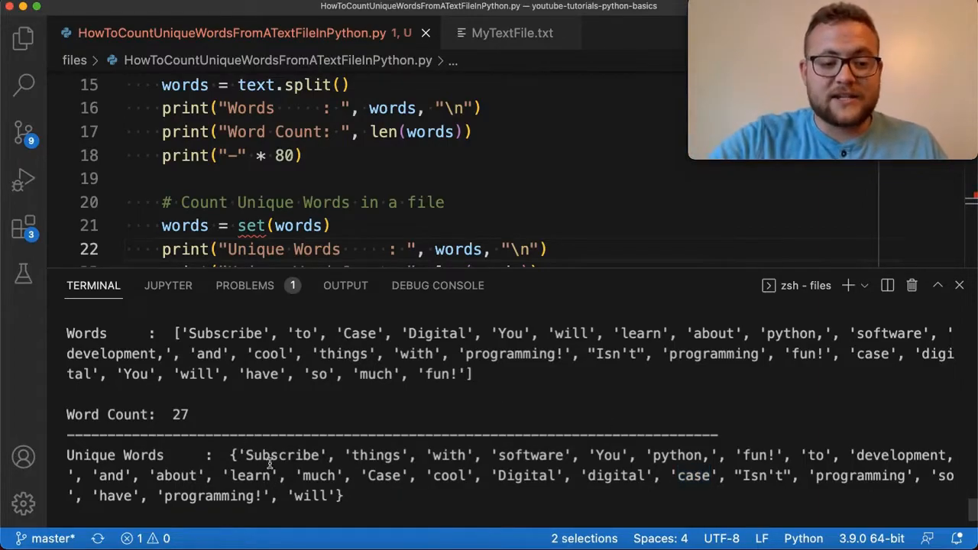
double_click(282, 455)
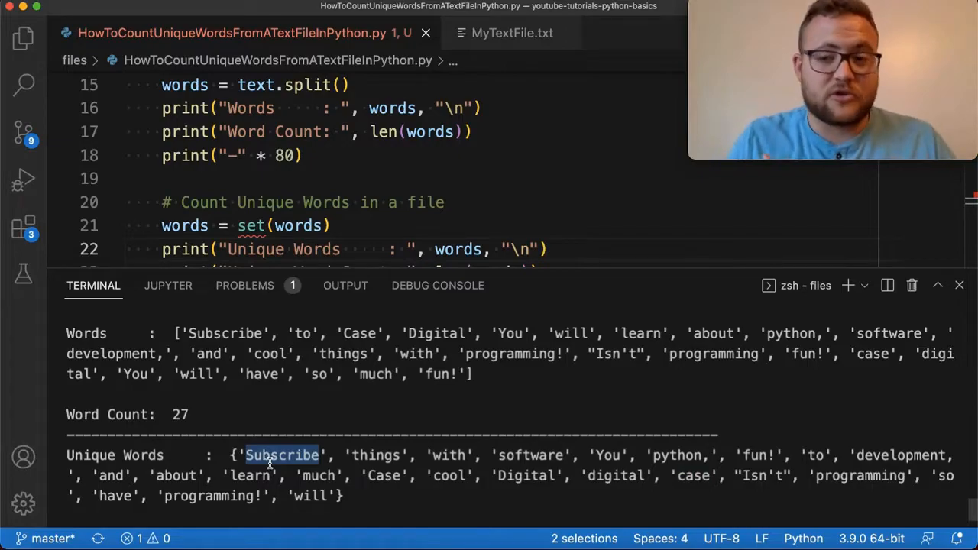
double_click(384, 475)
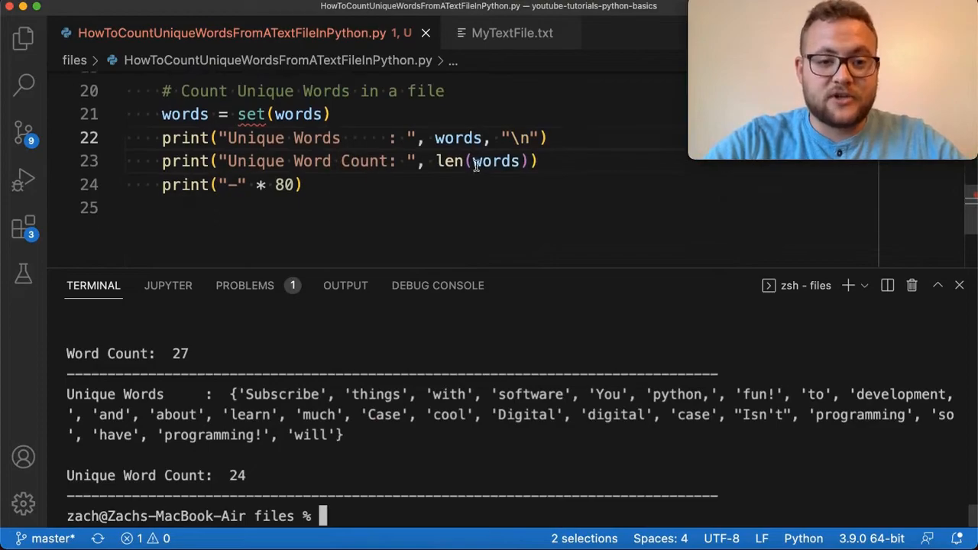
left_click_drag(436, 161, 516, 162)
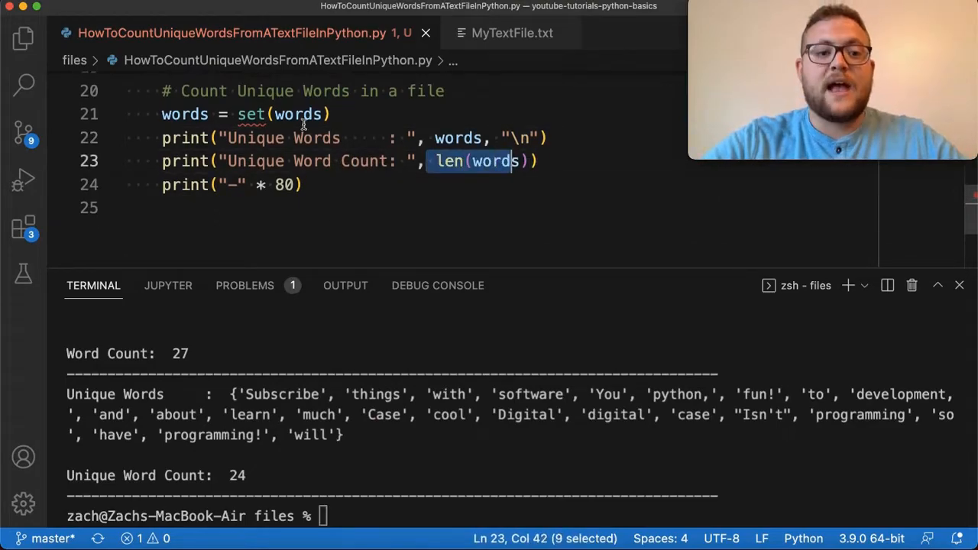
mouse_move(237, 447)
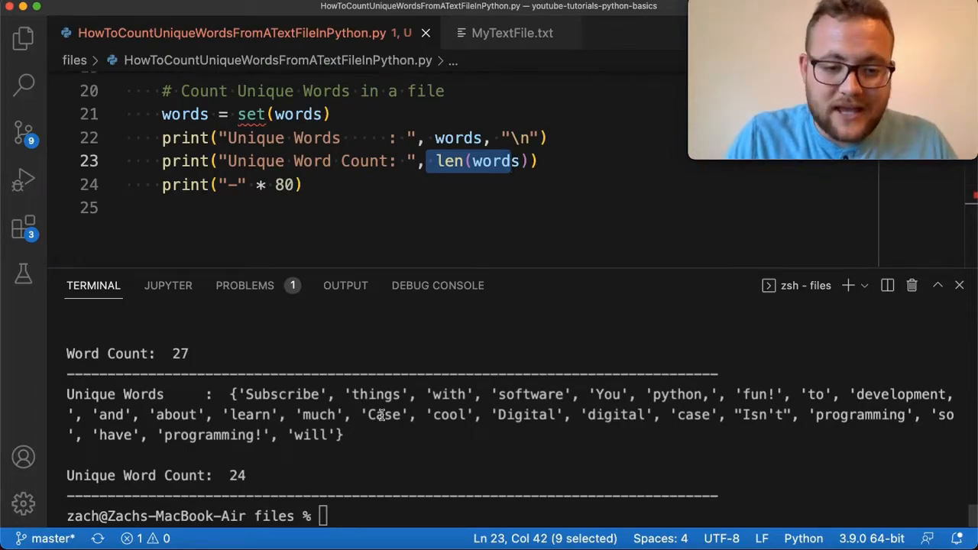
double_click(385, 415)
type("#")
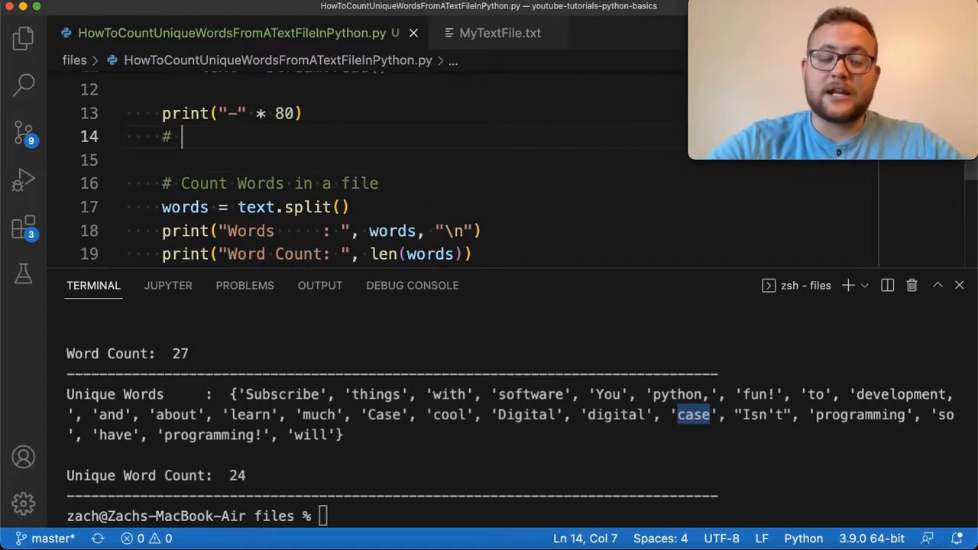
Add a 'Data Clean up' comment with text = text.lower()
type("Data Clean up")
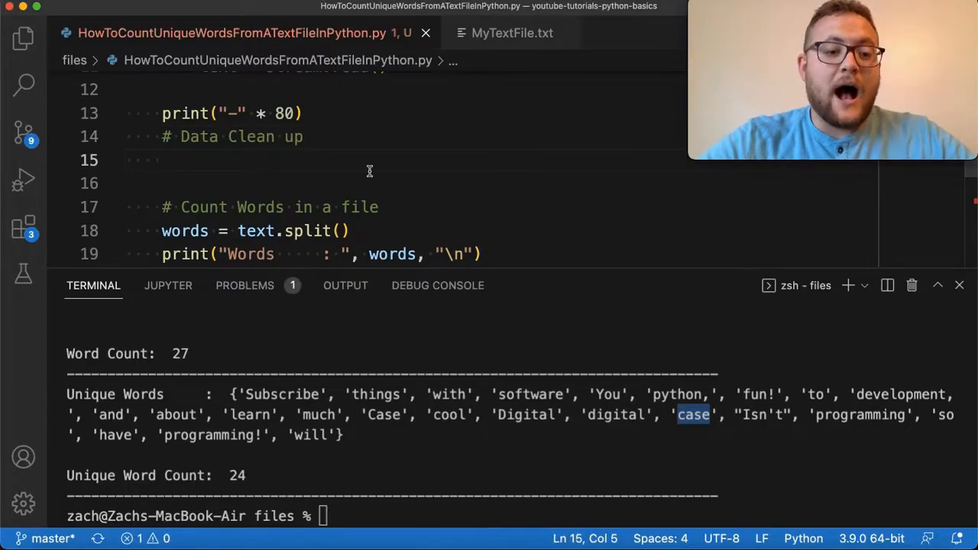
type("text =")
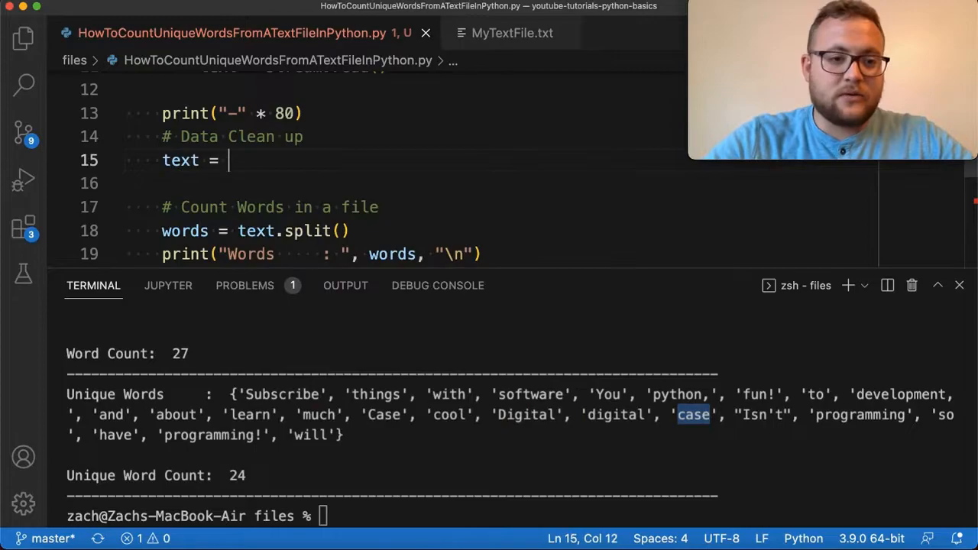
type("text.lower")
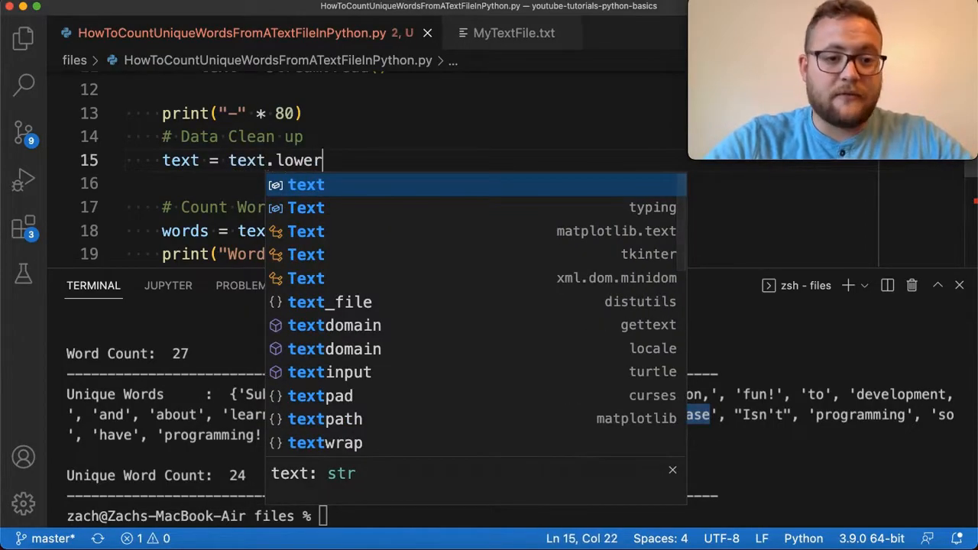
type("()")
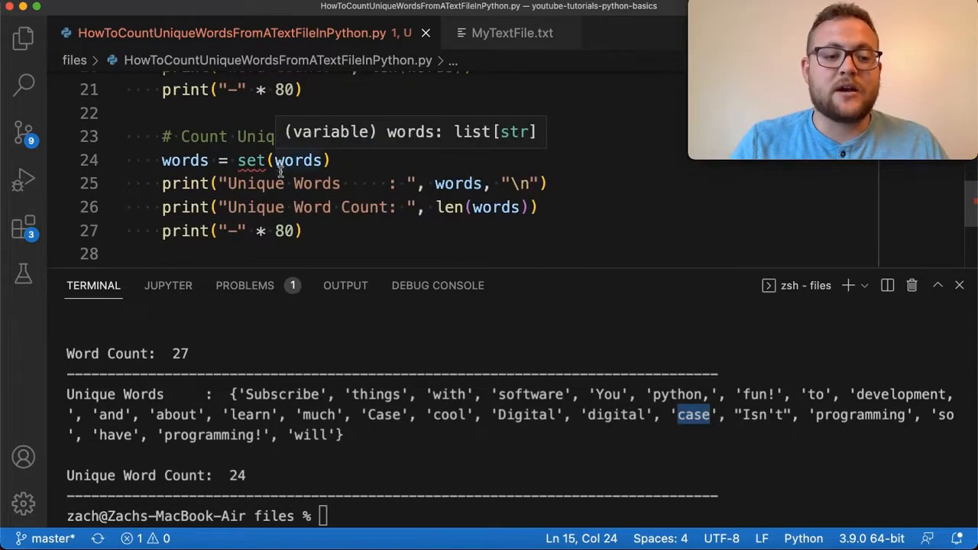
Rerun the script and review the 22 unique words, noting 'case' and 'programming!'
type("python HowToCountUniqueWordsFromATextFileInPython.py")
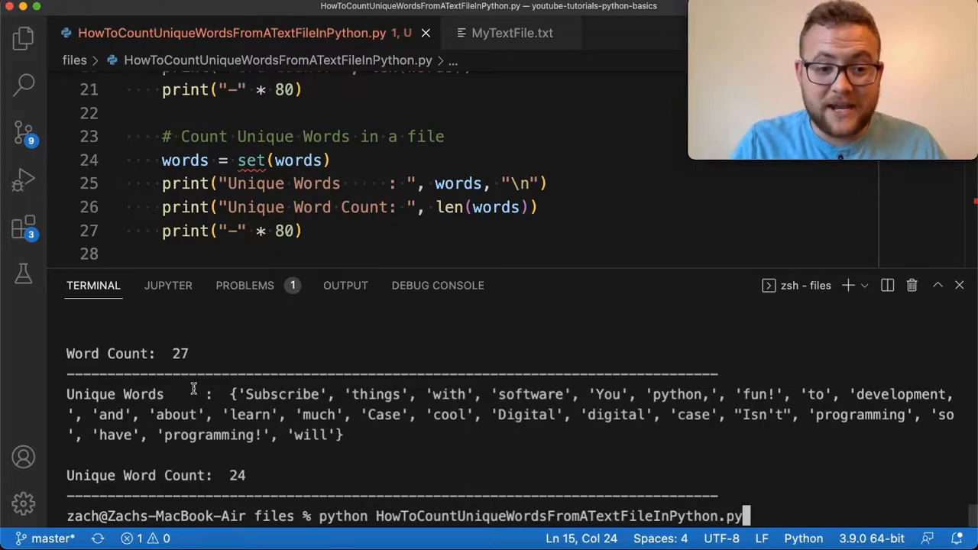
mouse_move(709, 413)
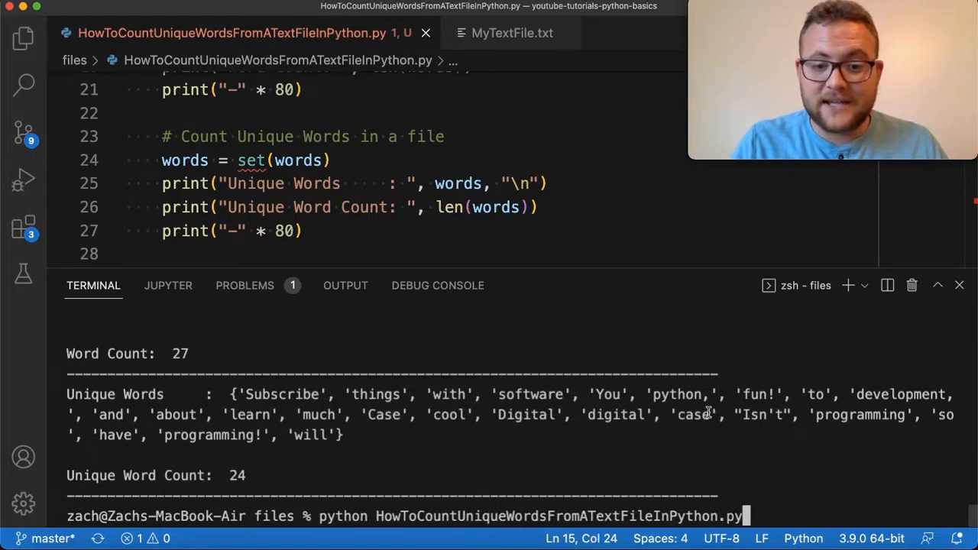
double_click(693, 415)
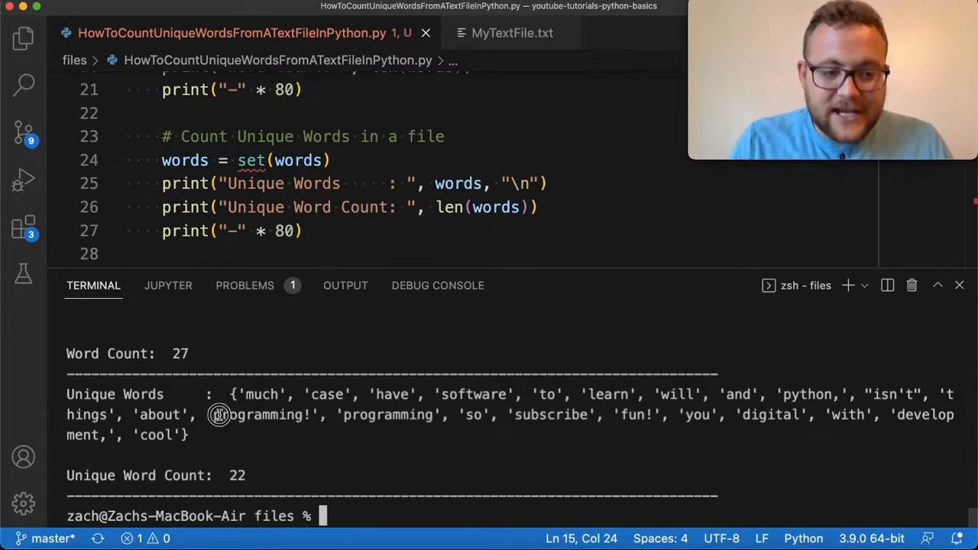
left_click_drag(220, 415, 439, 415)
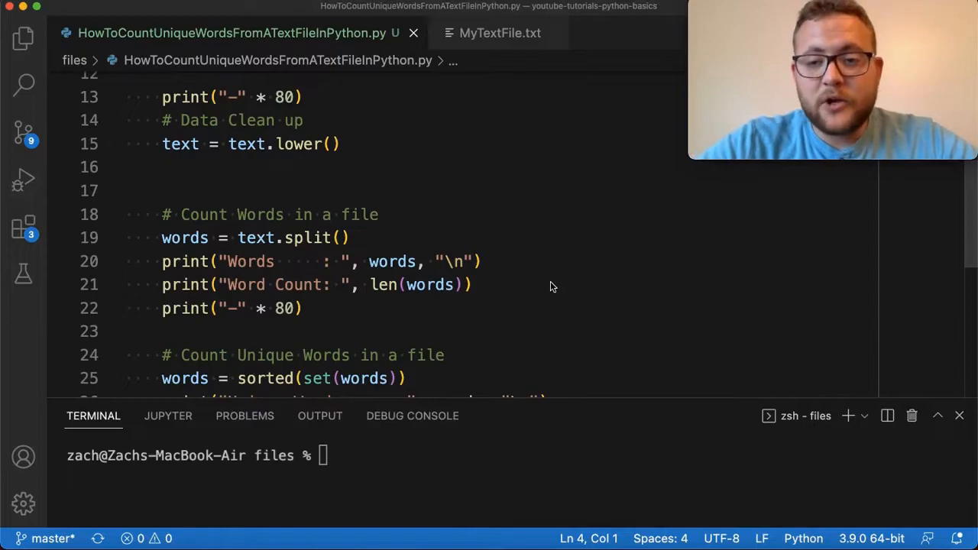
mouse_move(568, 452)
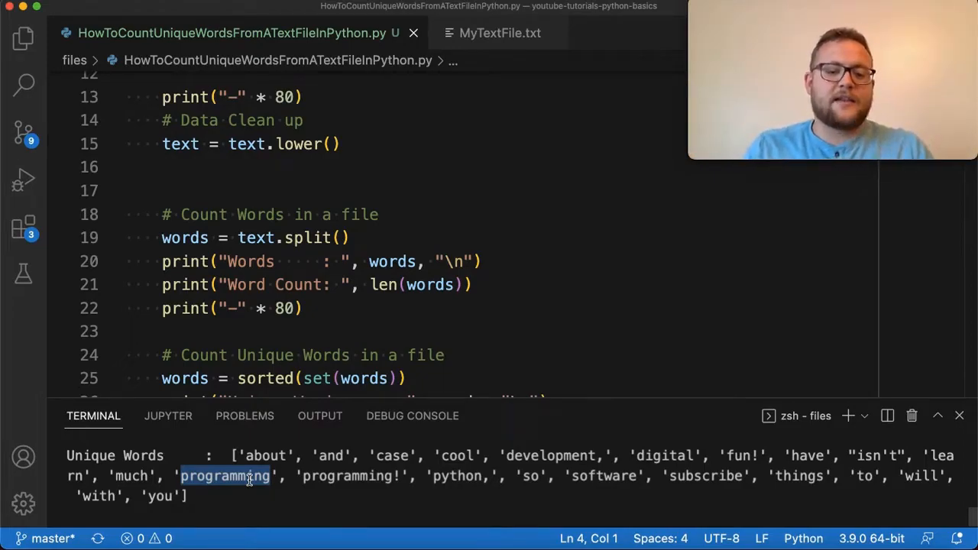
mouse_move(398, 466)
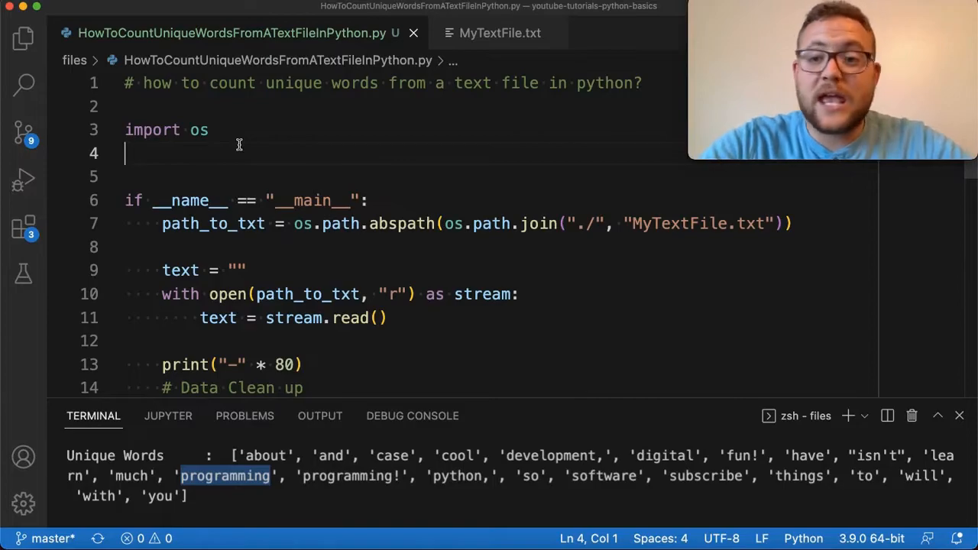
Begin an import line at the top of the script
type("im")
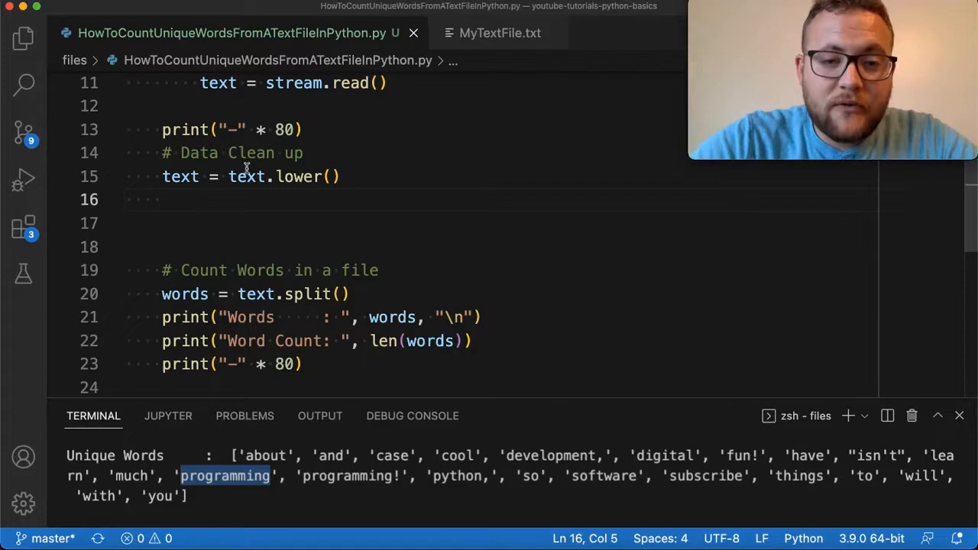
Strip punctuation with a string.punctuation loop calling text.replace, leaving 21 unique words
type("for val in st")
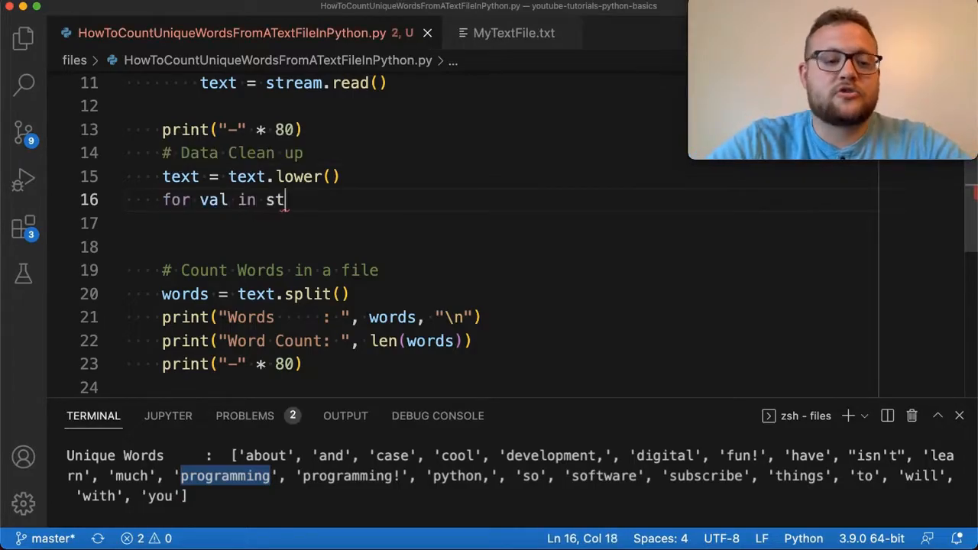
type("ring.punctuation:")
left_click(500, 223)
type("text = te")
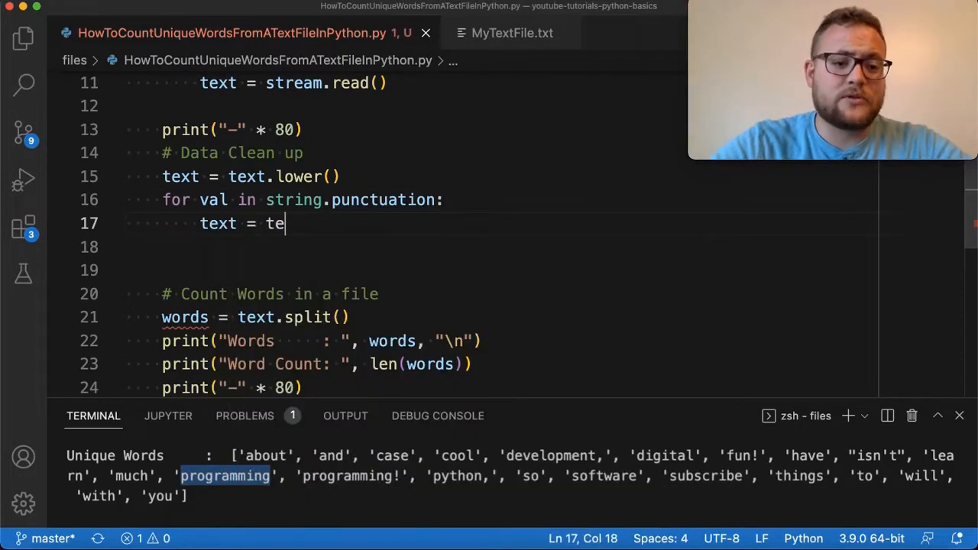
type("xt.repa")
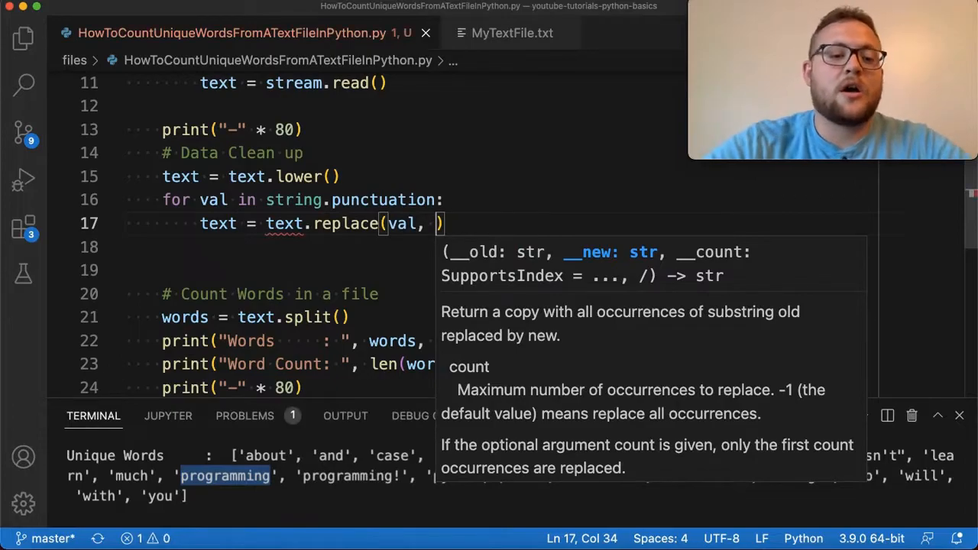
type("''")
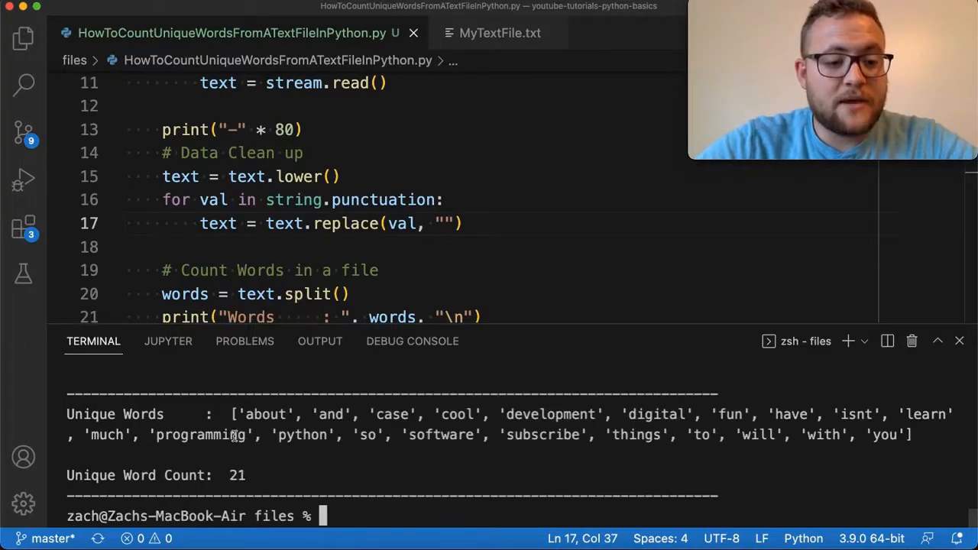
double_click(203, 435)
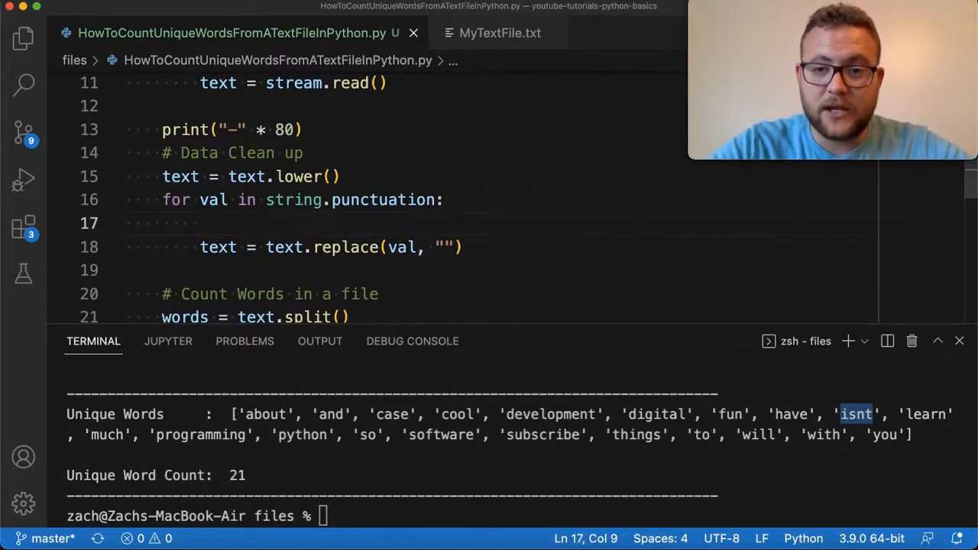
Add an if val not in ("'") condition to skip apostrophes during punctuation removal
left_click(199, 222)
type("if val no")
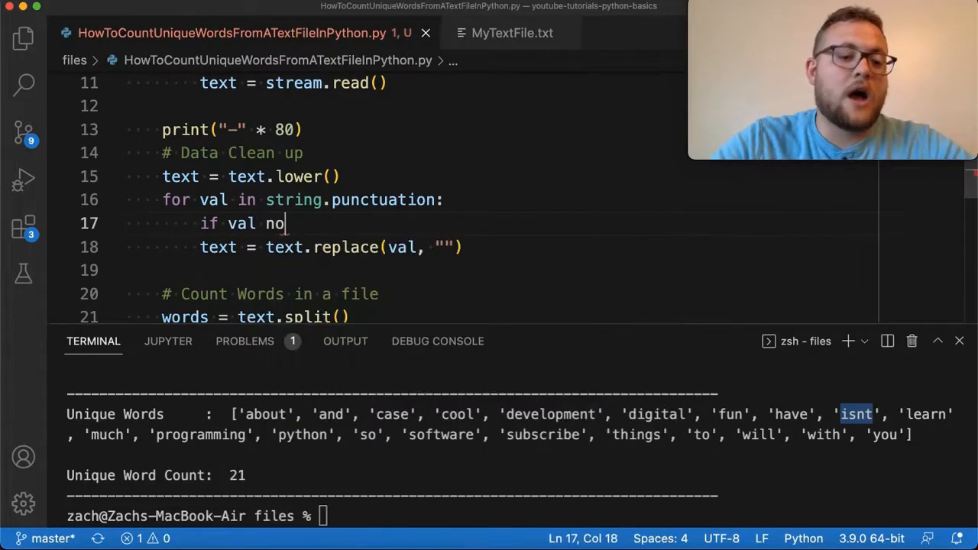
type("t in(")
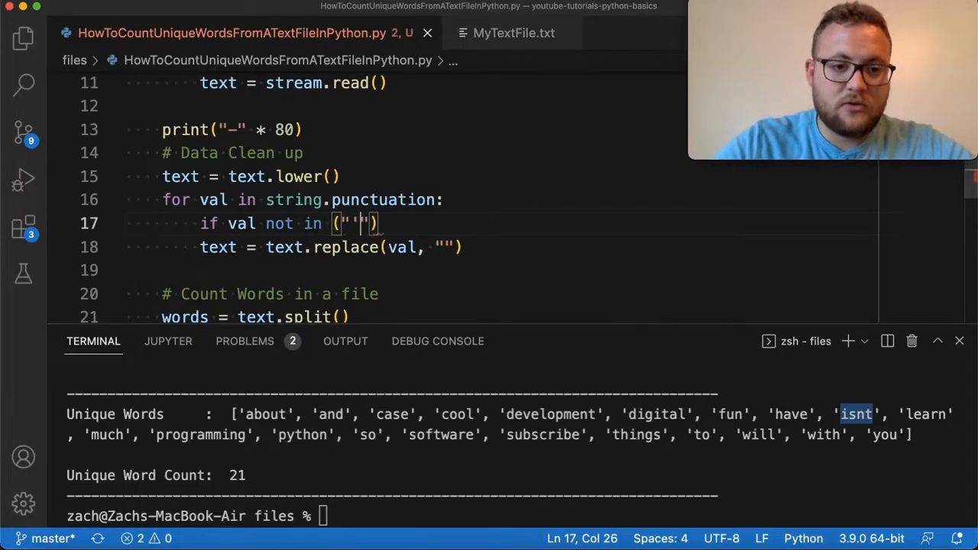
type(", ''")
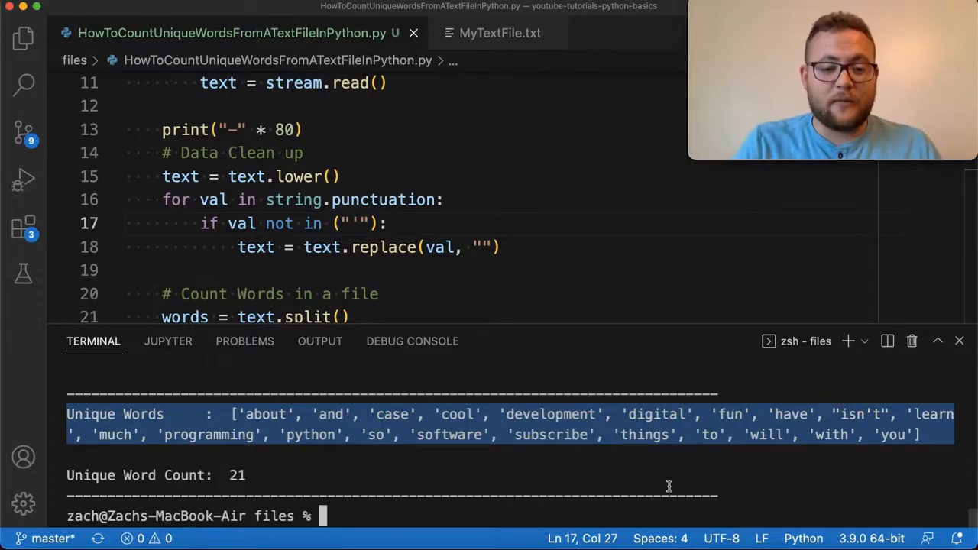
scroll("down", 3)
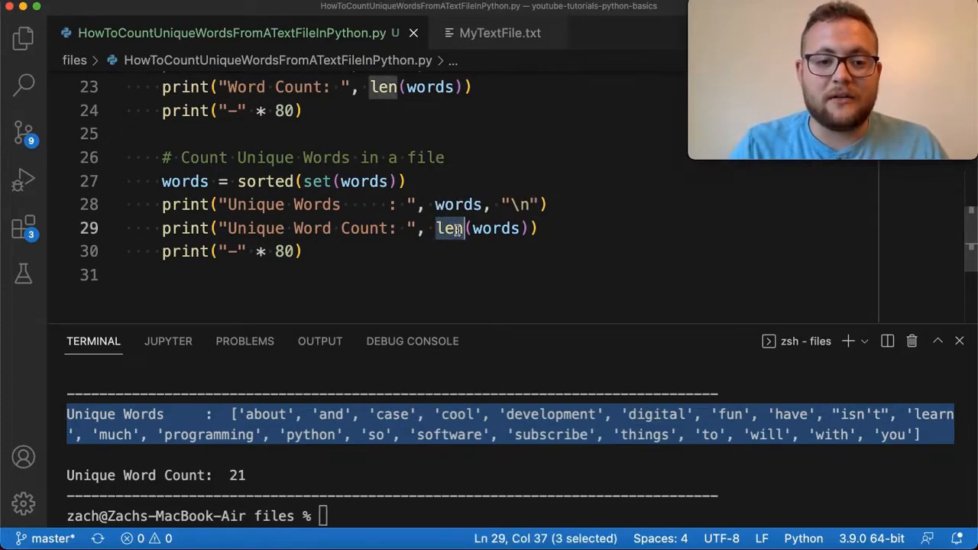
double_click(493, 228)
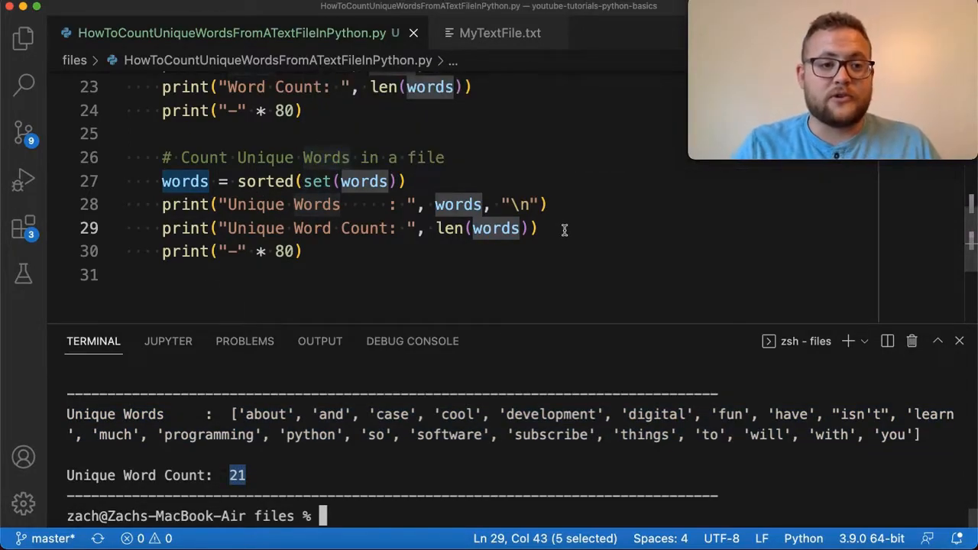
left_click(500, 33)
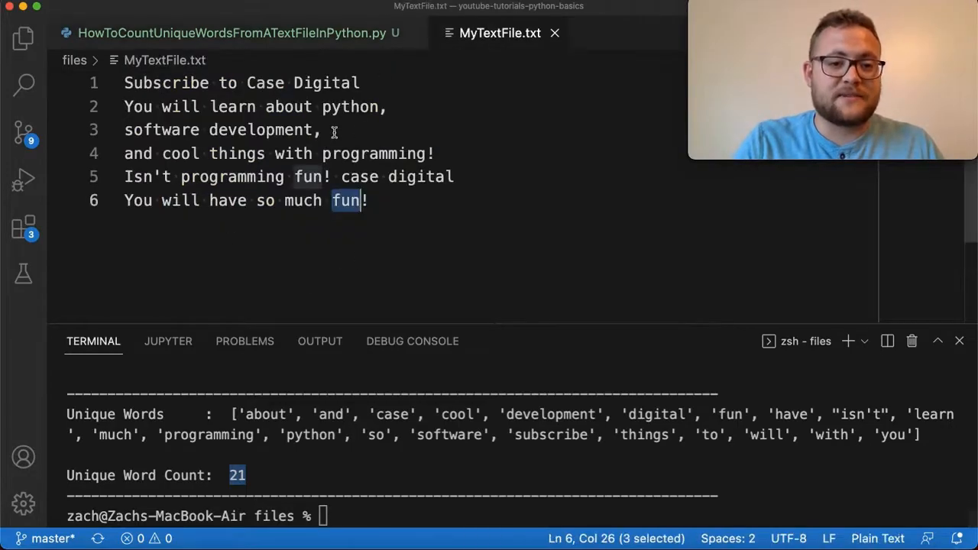
left_click(229, 33)
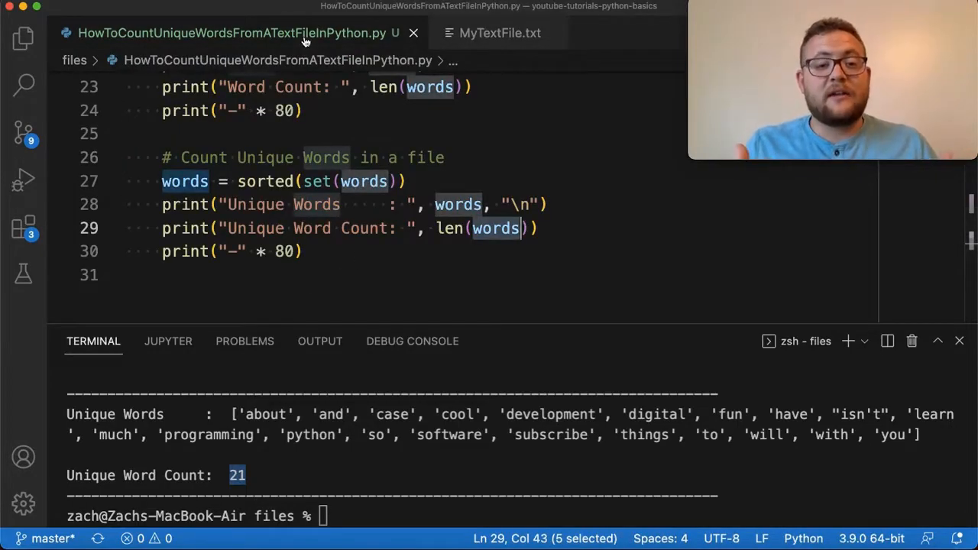